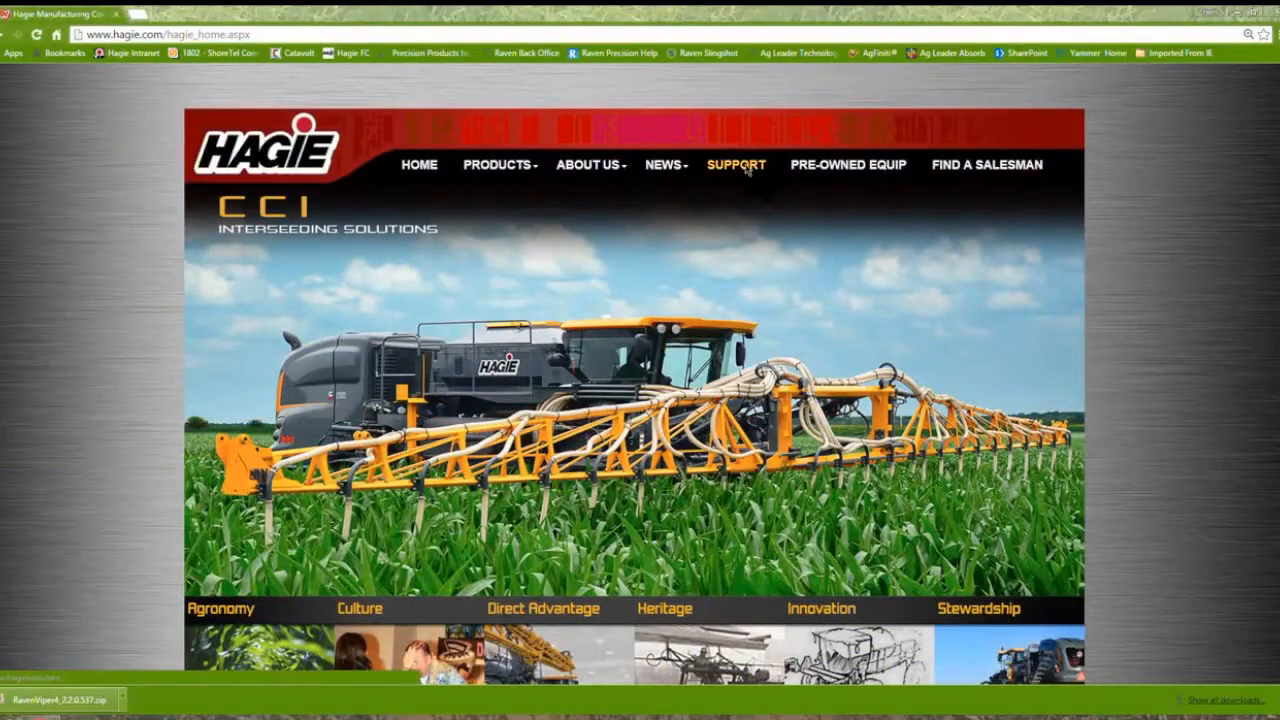
Go from hagie.com to HagieHelp's Precision downloads page and scroll to the Viper Pro files.
{"action": "left_click", "coordinate": [736, 164]}
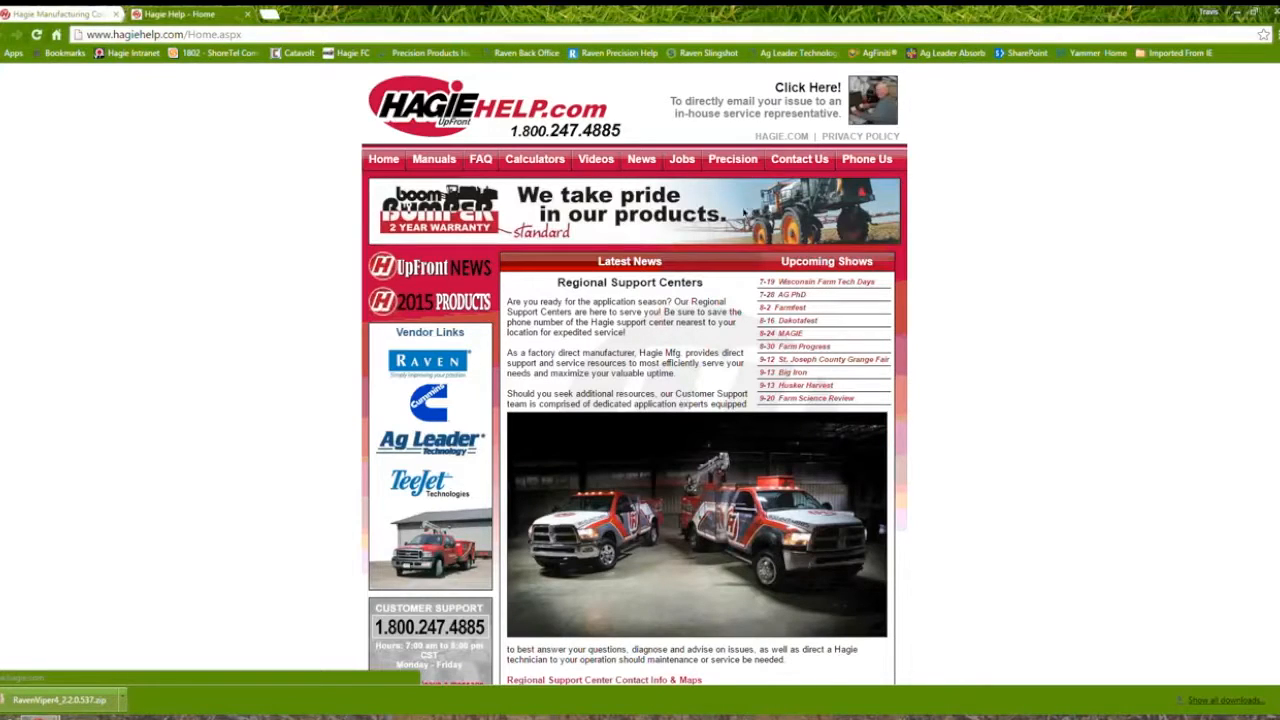
{"action": "left_click", "coordinate": [732, 159]}
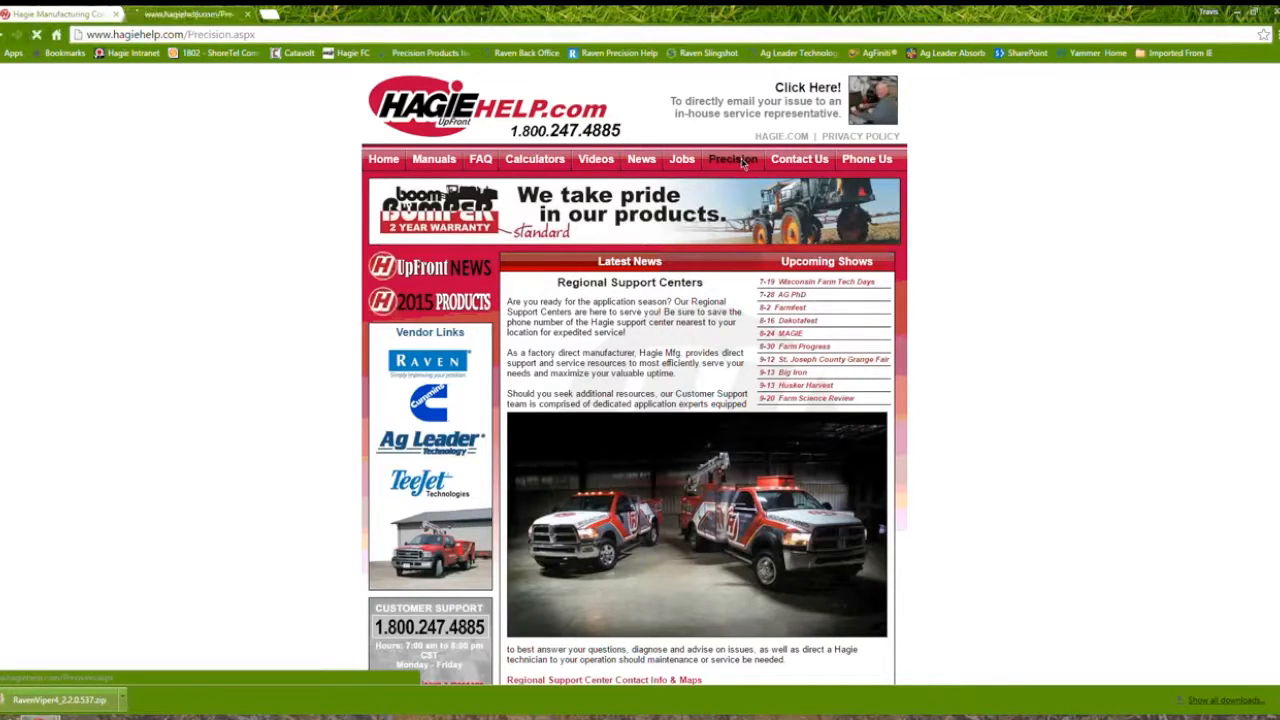
{"action": "left_click", "coordinate": [733, 159]}
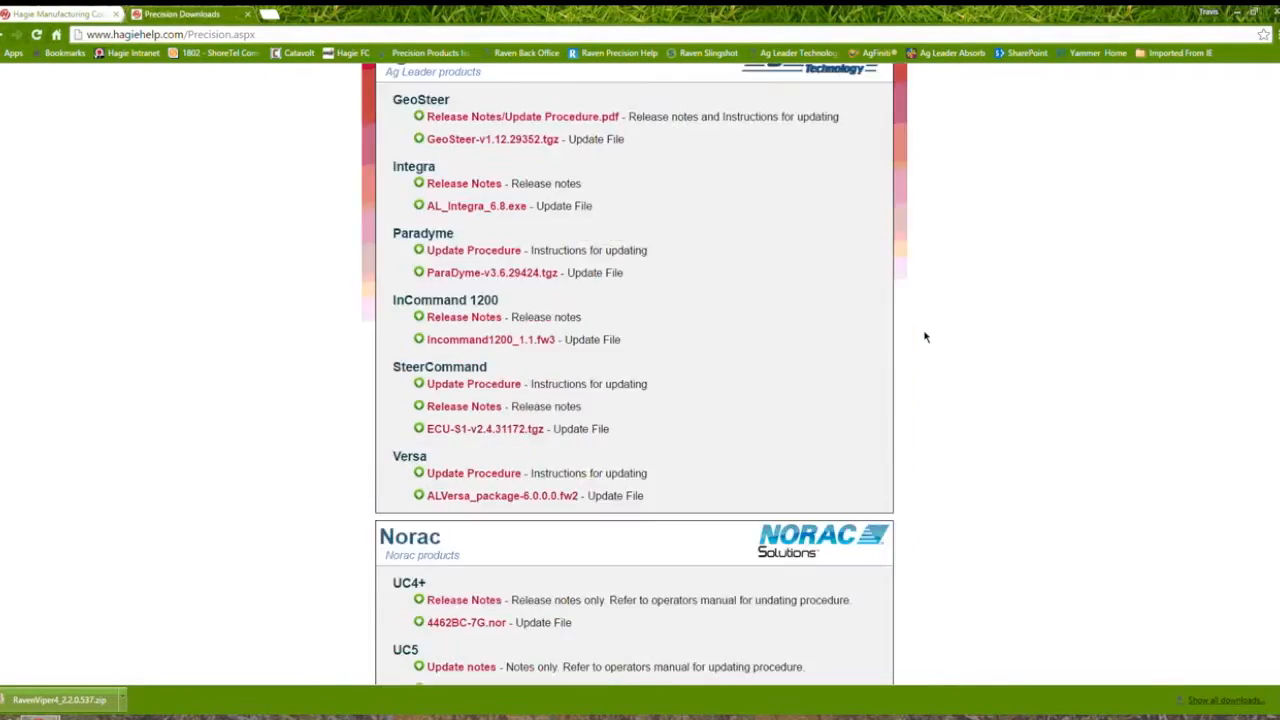
{"action": "scroll", "scroll_direction": "down", "scroll_amount": 3}
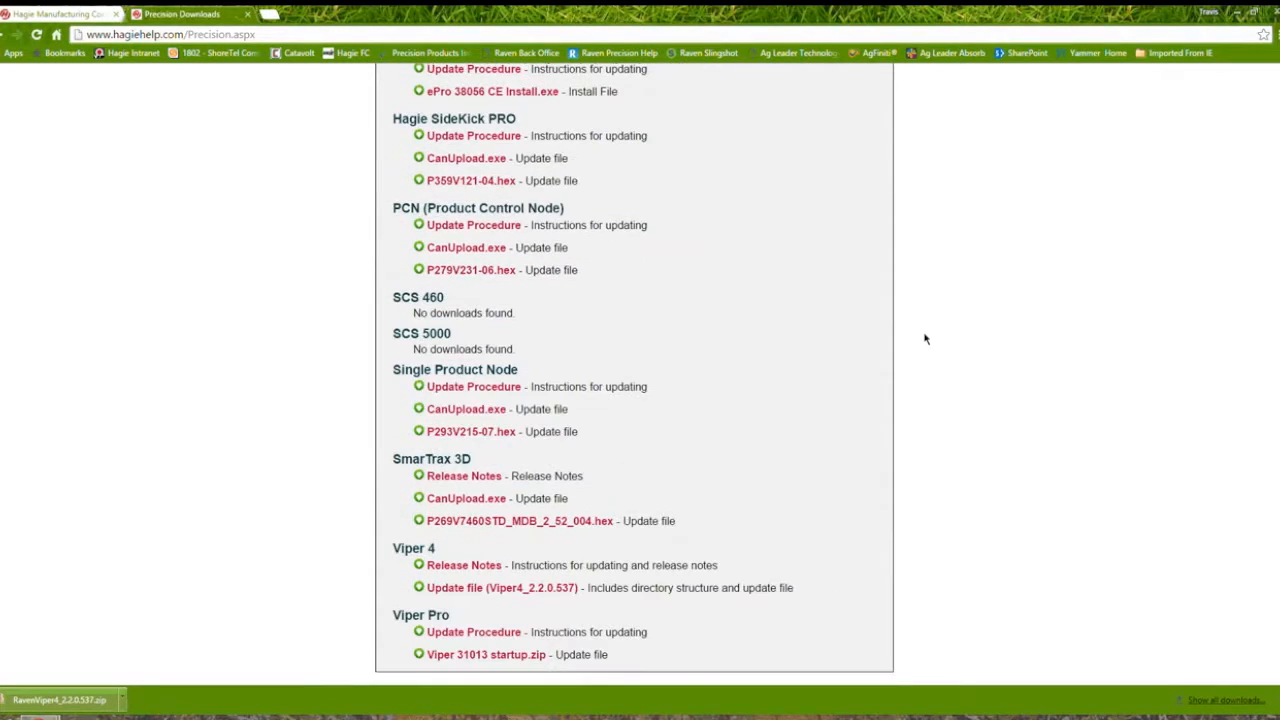
{"action": "mouse_move", "coordinate": [448, 626]}
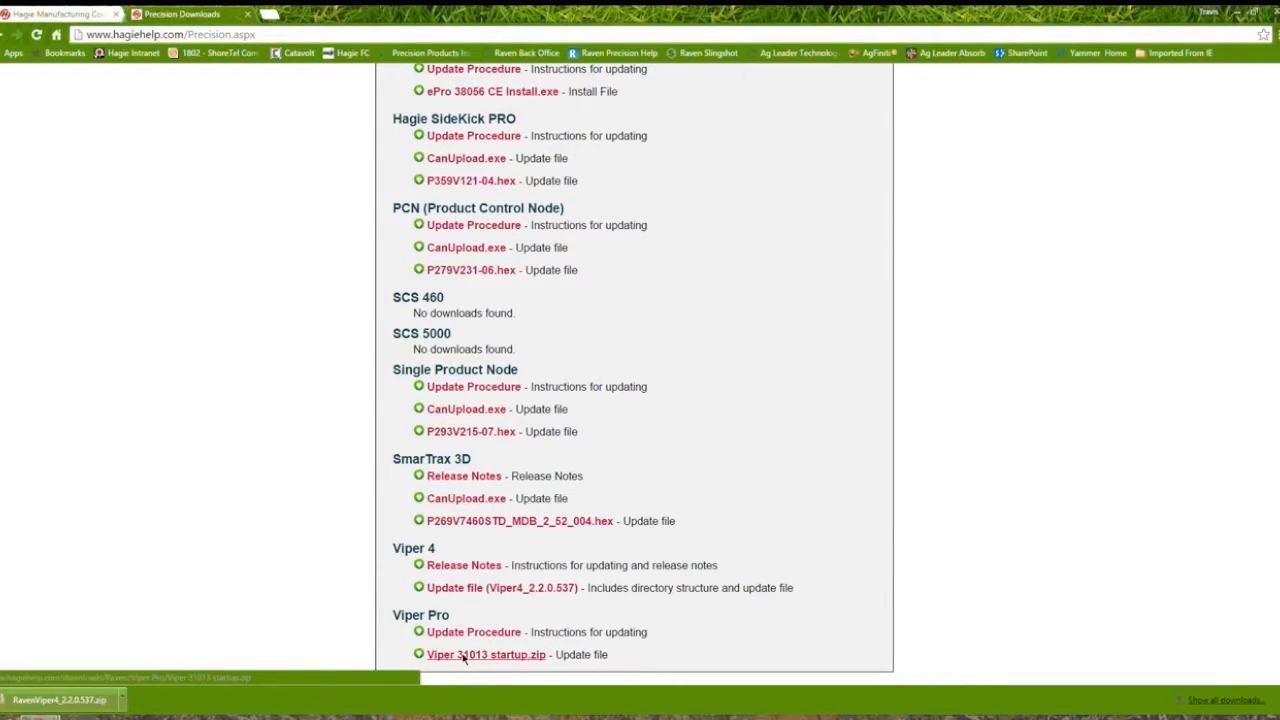
Download Viper 31013 startup.zip and choose Keep despite the browser's warning.
{"action": "left_click", "coordinate": [485, 654]}
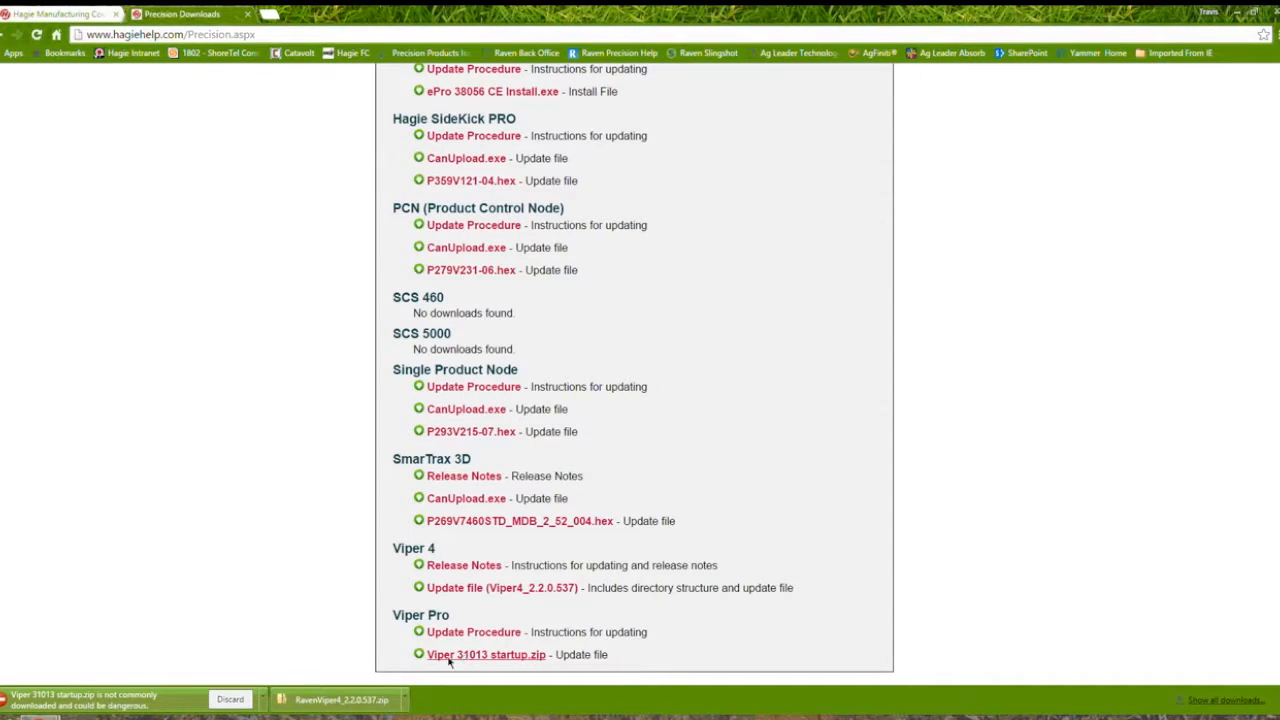
{"action": "left_click", "coordinate": [252, 699]}
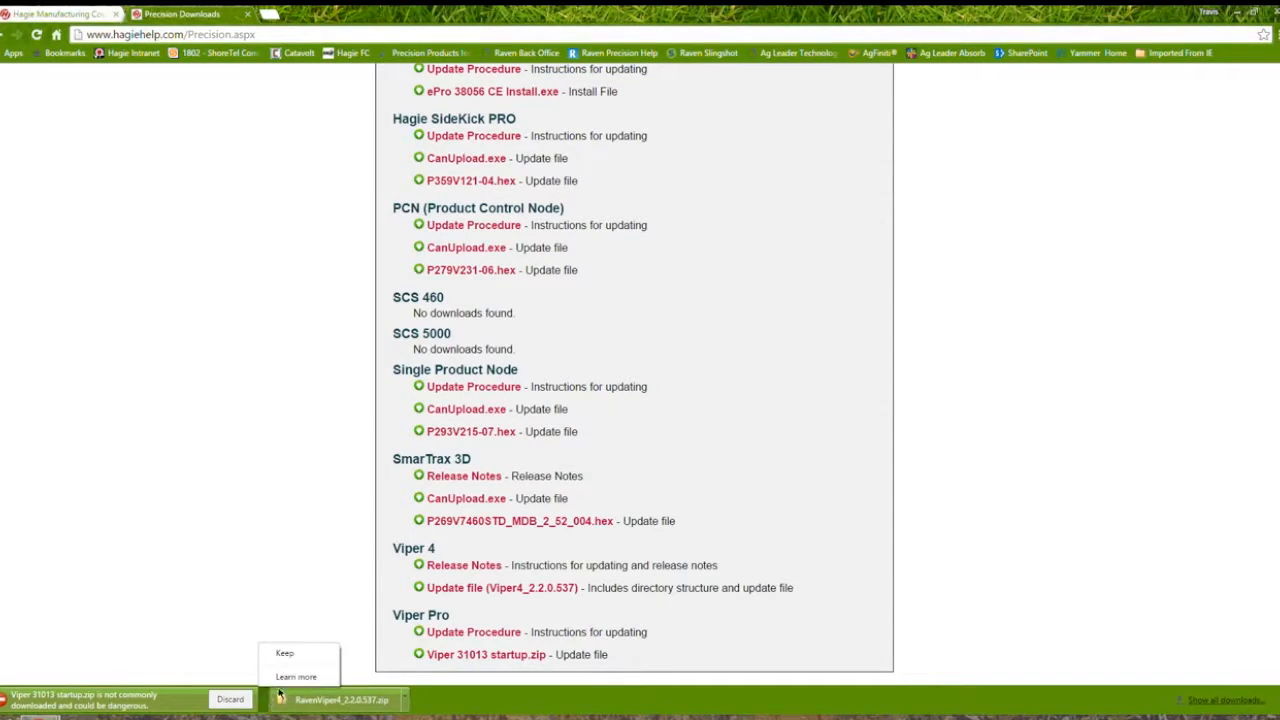
{"action": "left_click", "coordinate": [284, 653]}
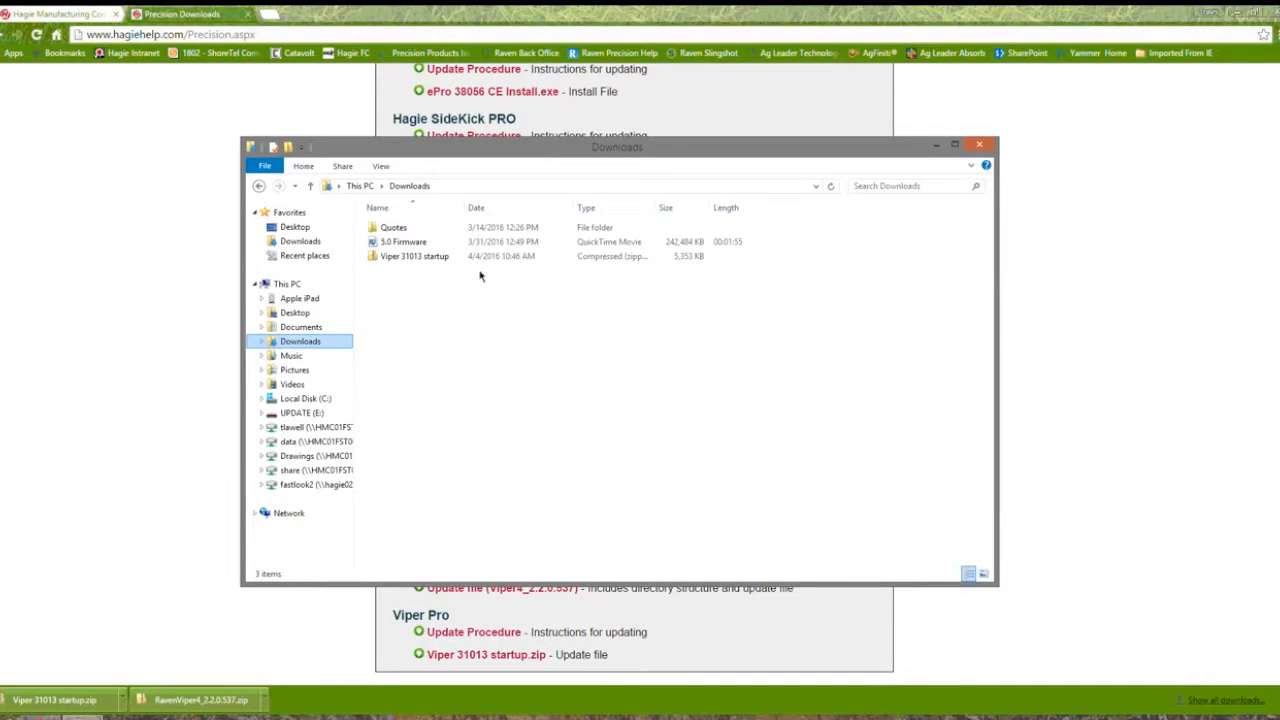
Copy Viper 31013 startup.zip from Downloads and open the UPDATE (E:) drive.
{"action": "left_click", "coordinate": [414, 256]}
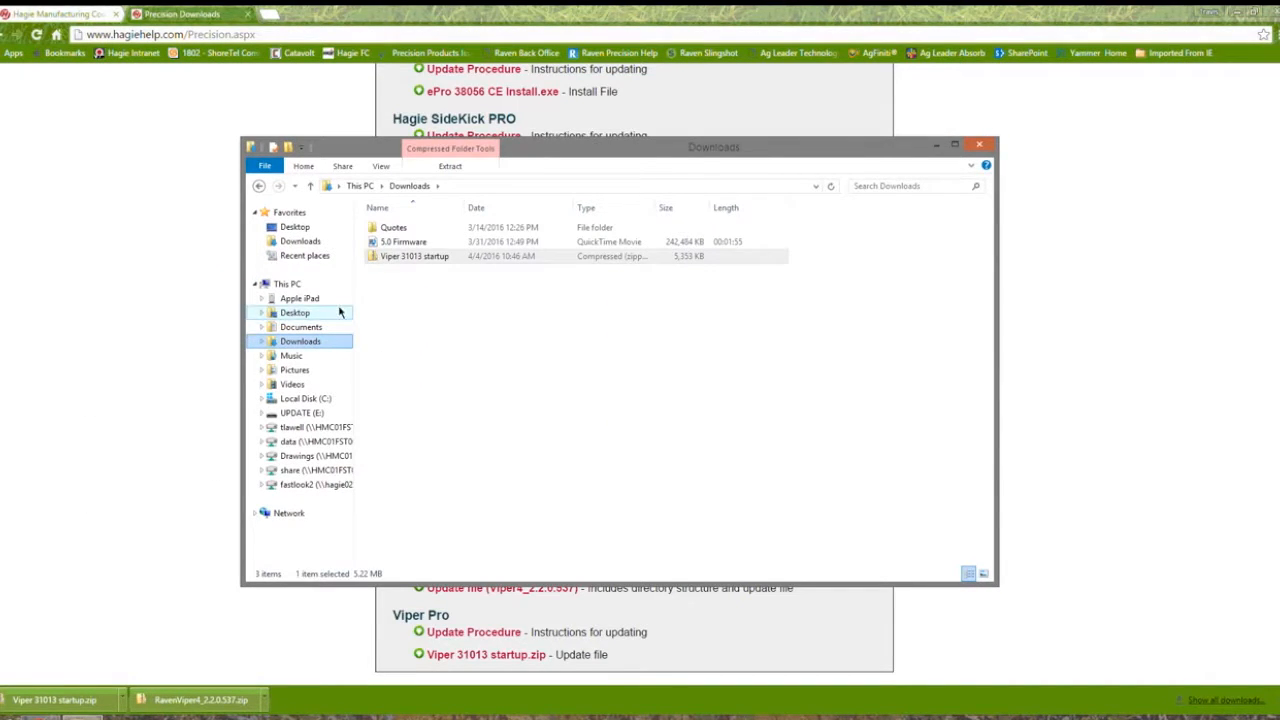
{"action": "right_click", "coordinate": [414, 256]}
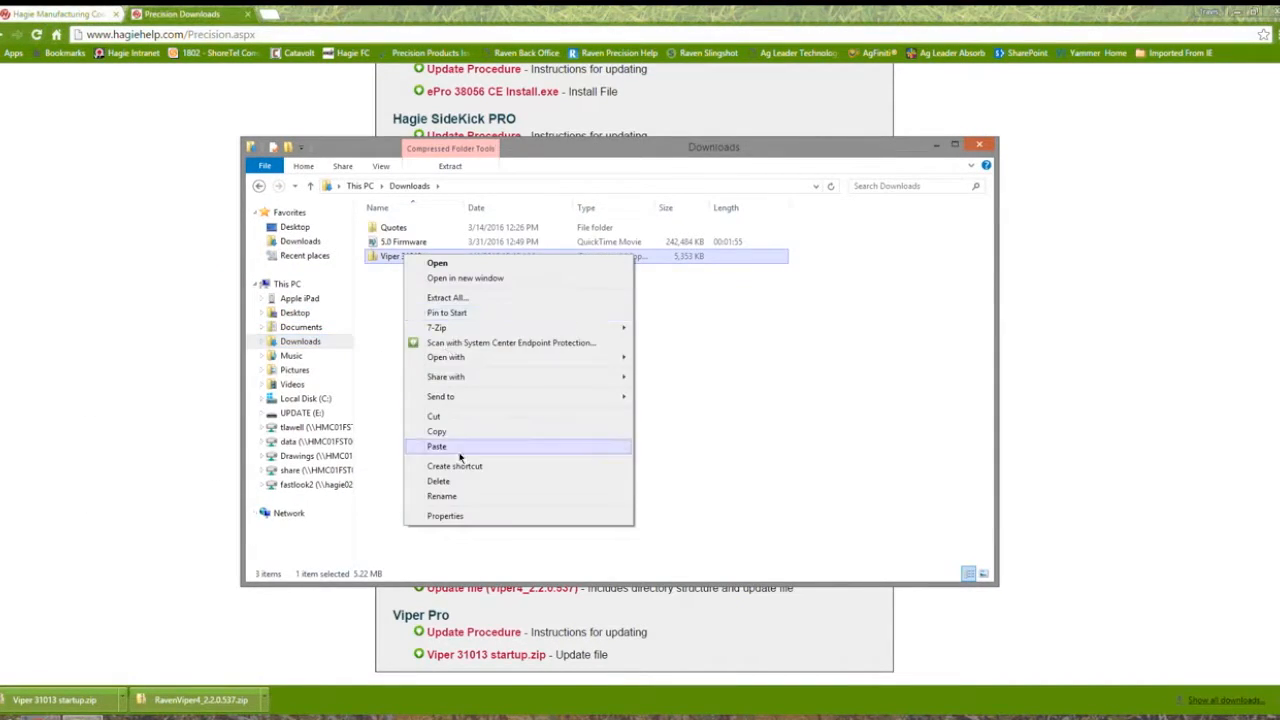
{"action": "left_click", "coordinate": [437, 431]}
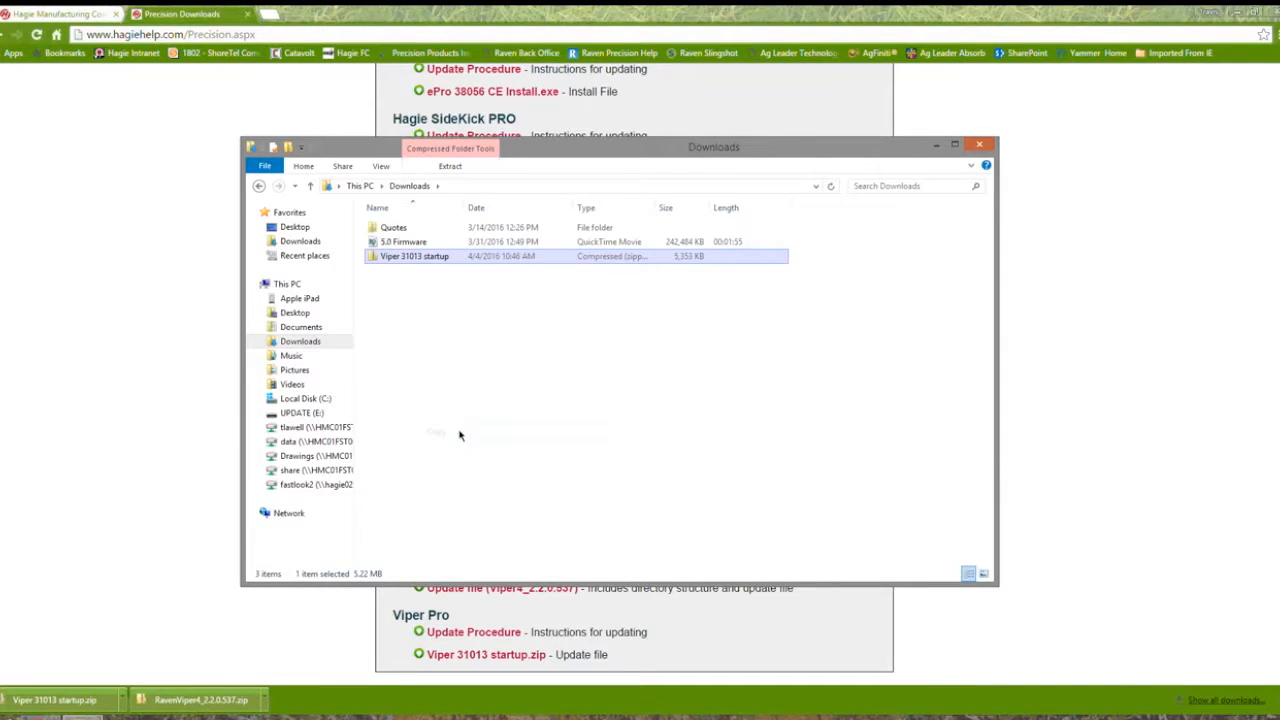
{"action": "left_click", "coordinate": [301, 412]}
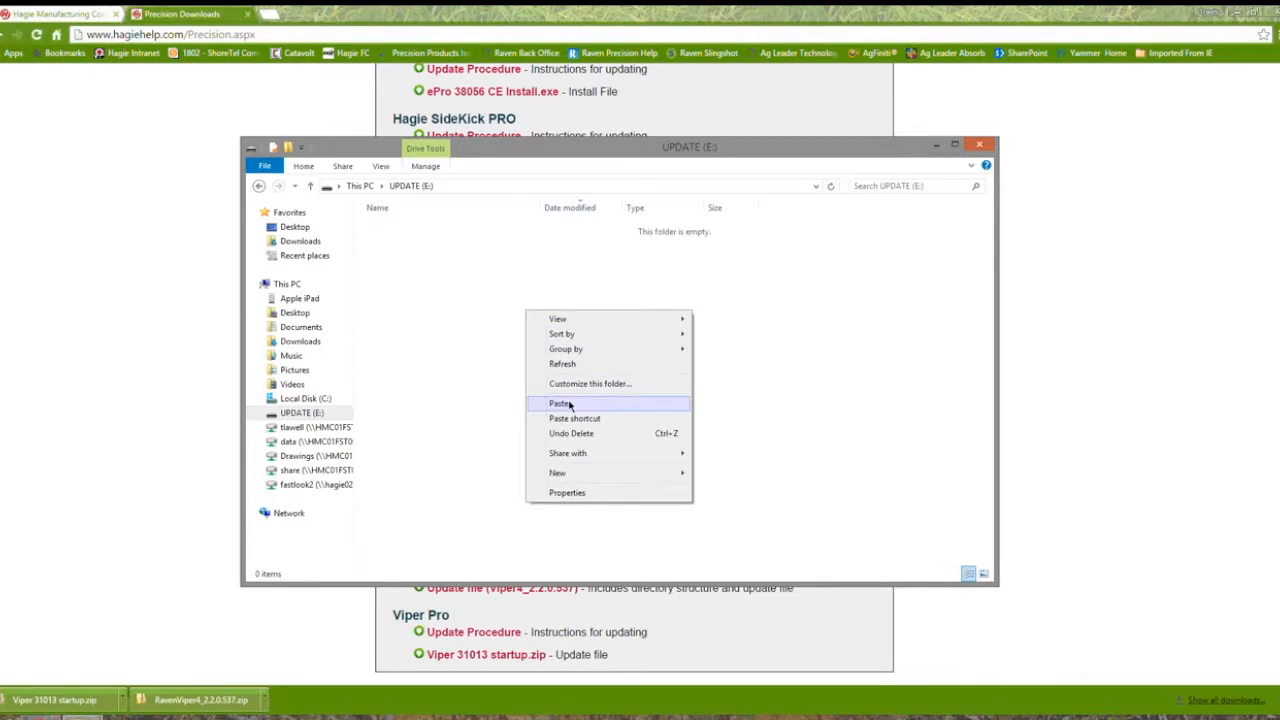
Paste the zip onto UPDATE (E:), extract it, and open the Viper 31013 startup folder.
{"action": "left_click", "coordinate": [560, 403]}
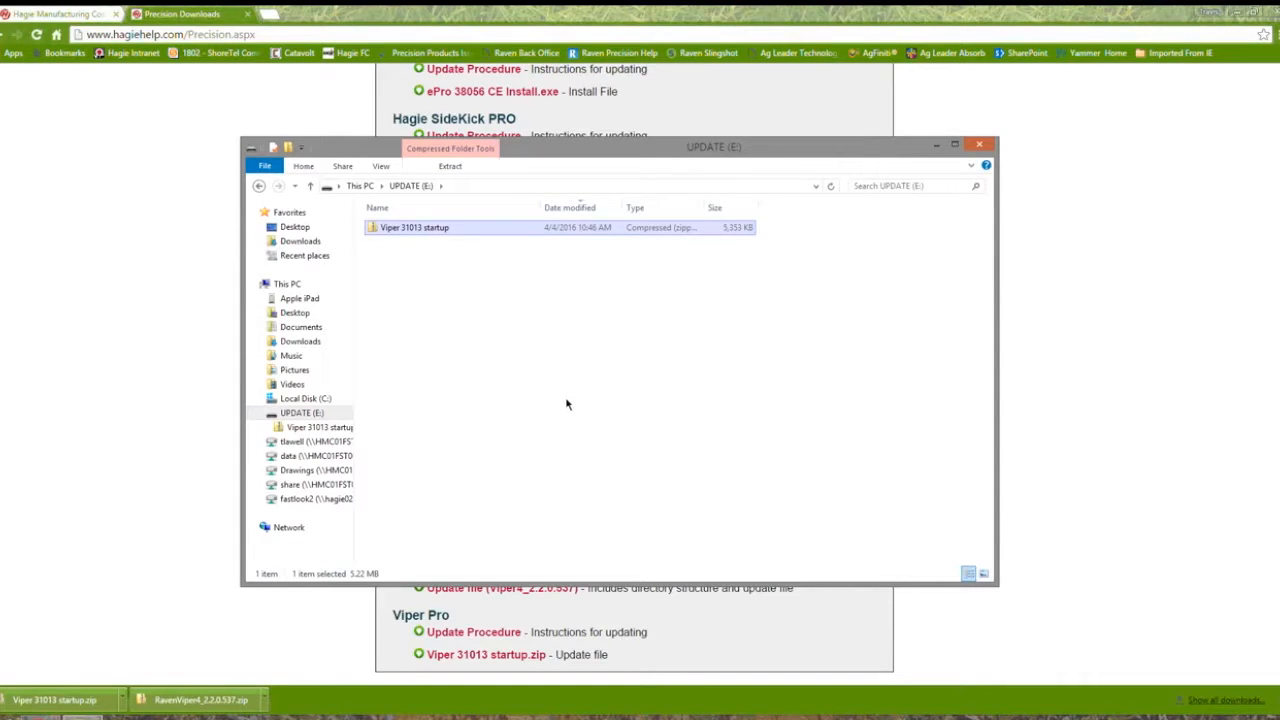
{"action": "right_click", "coordinate": [413, 227]}
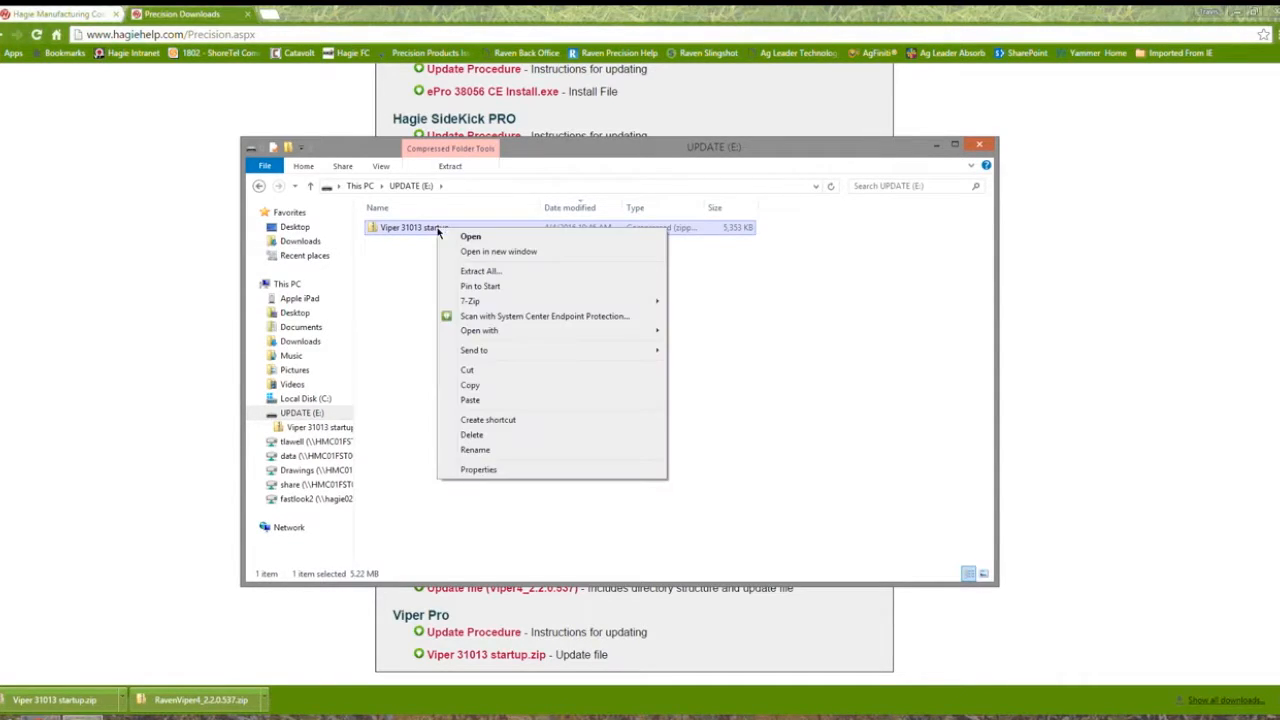
{"action": "mouse_move", "coordinate": [480, 271]}
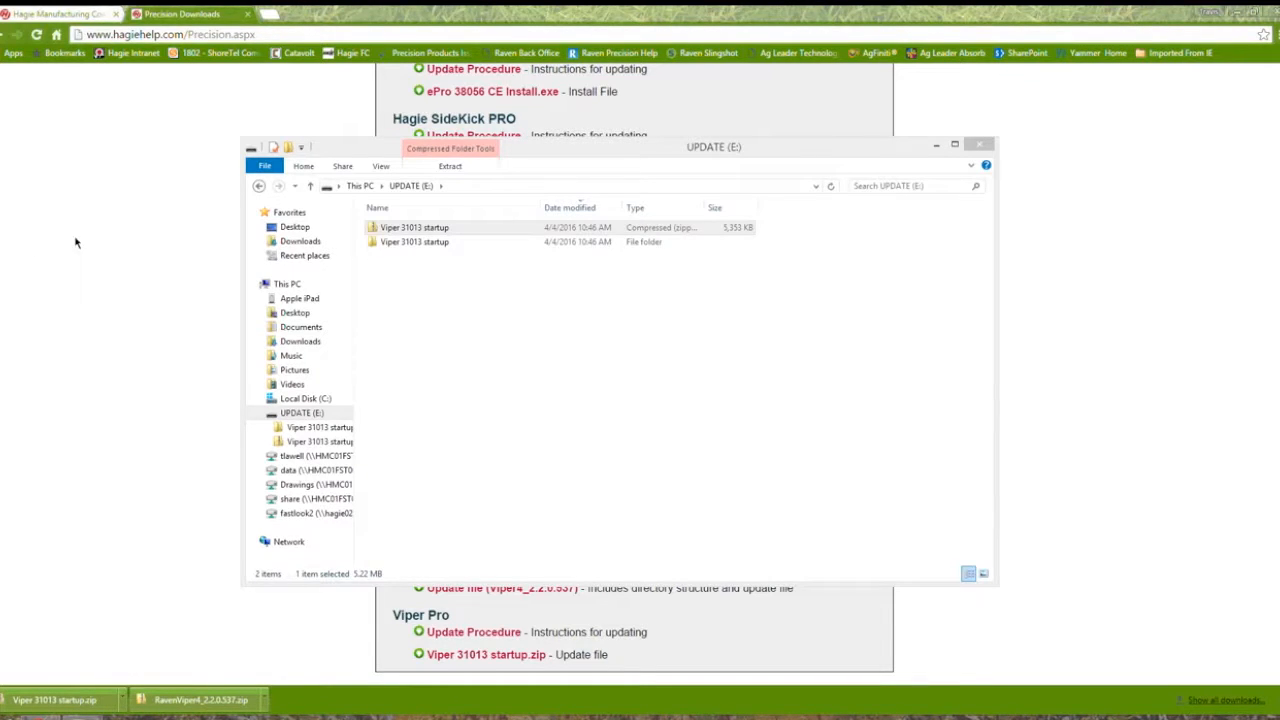
{"action": "mouse_move", "coordinate": [83, 256]}
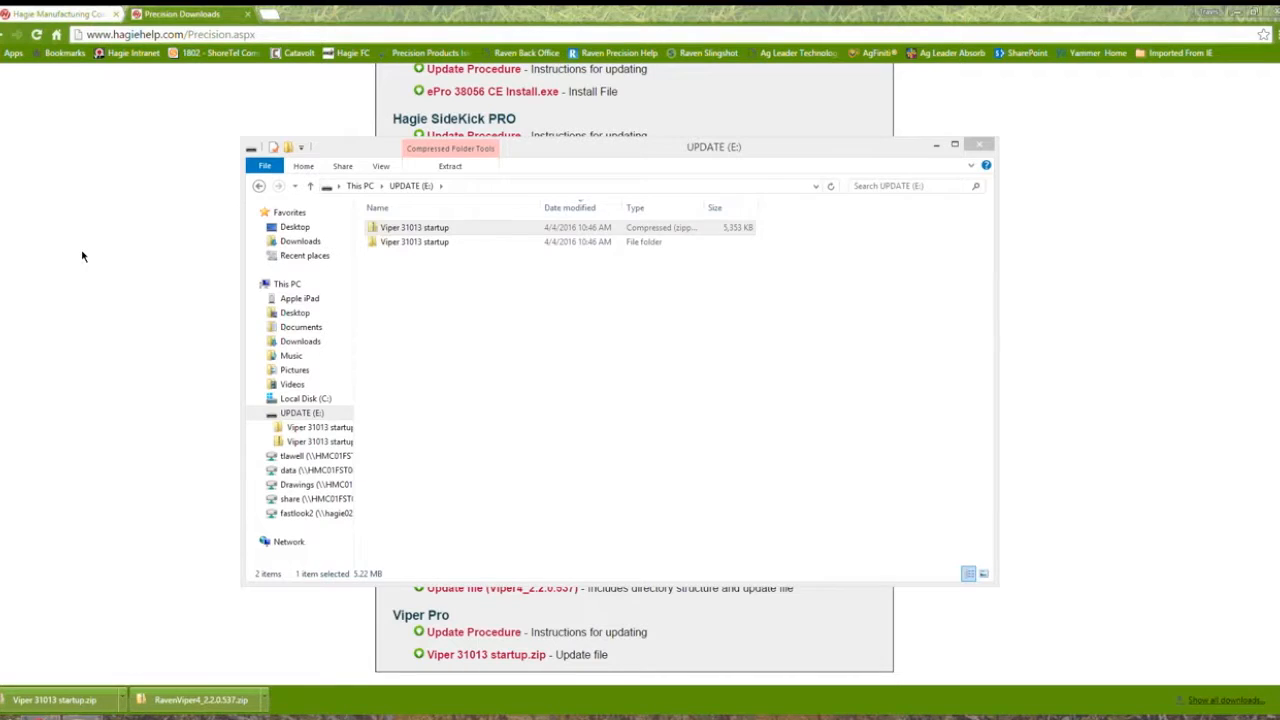
{"action": "double_click", "coordinate": [415, 242]}
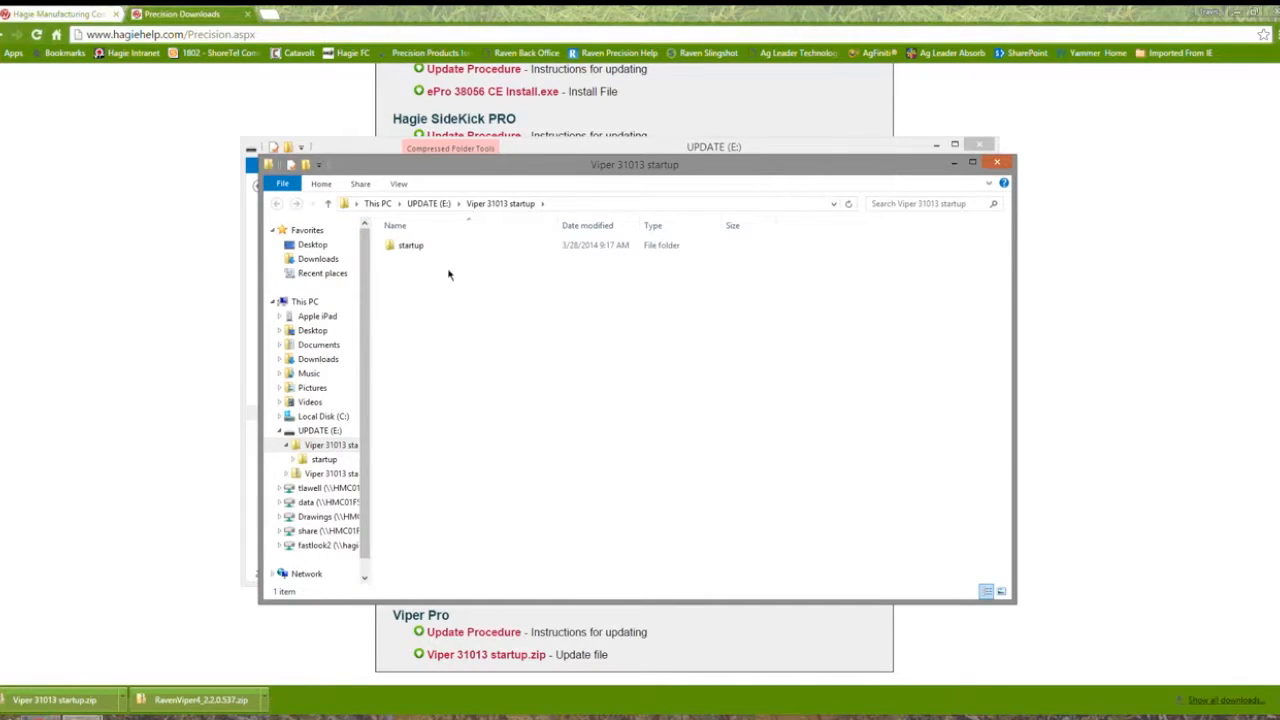
Copy the startup folder to the UPDATE (E:) root and select the extracted folder for deletion.
{"action": "right_click", "coordinate": [408, 245]}
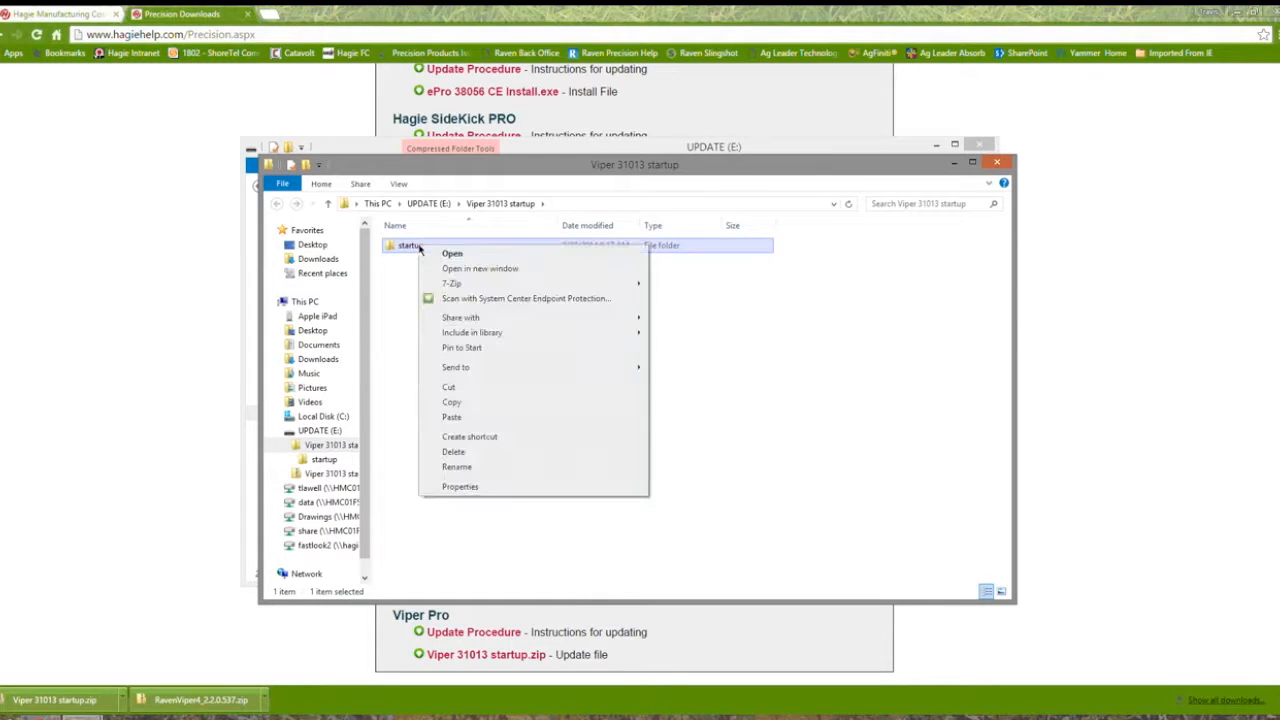
{"action": "mouse_move", "coordinate": [451, 402]}
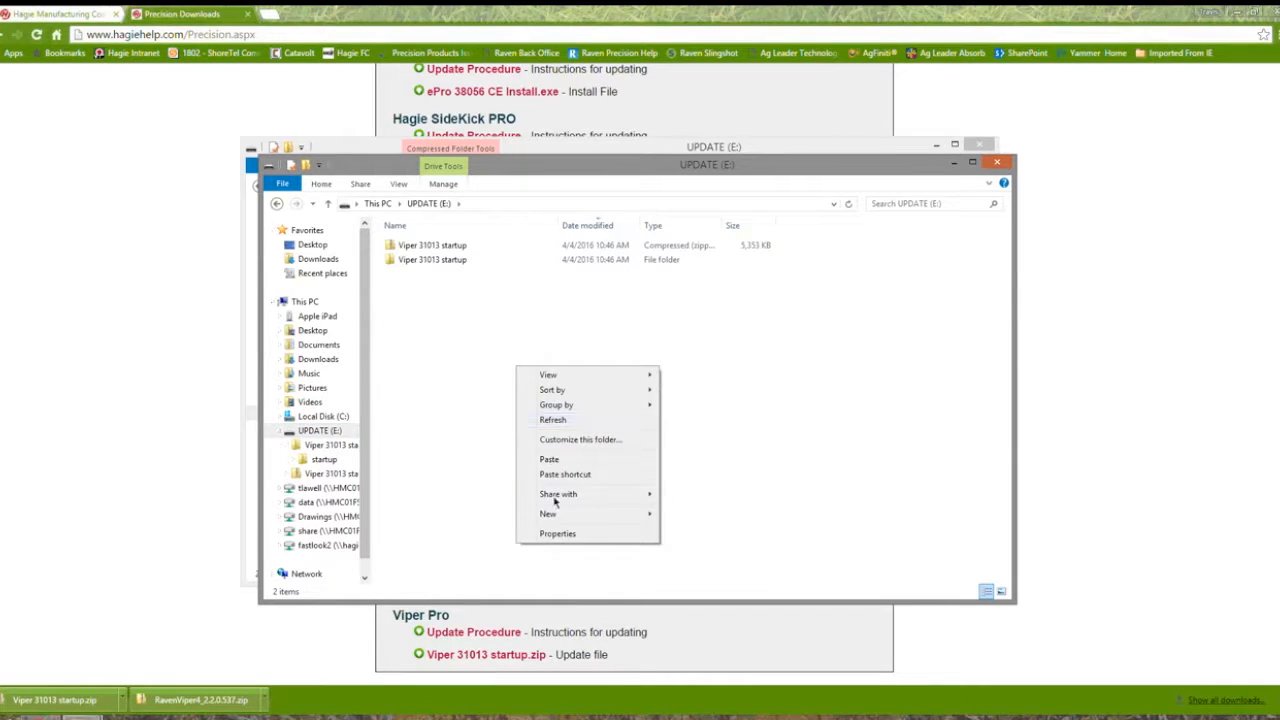
{"action": "left_click", "coordinate": [549, 459]}
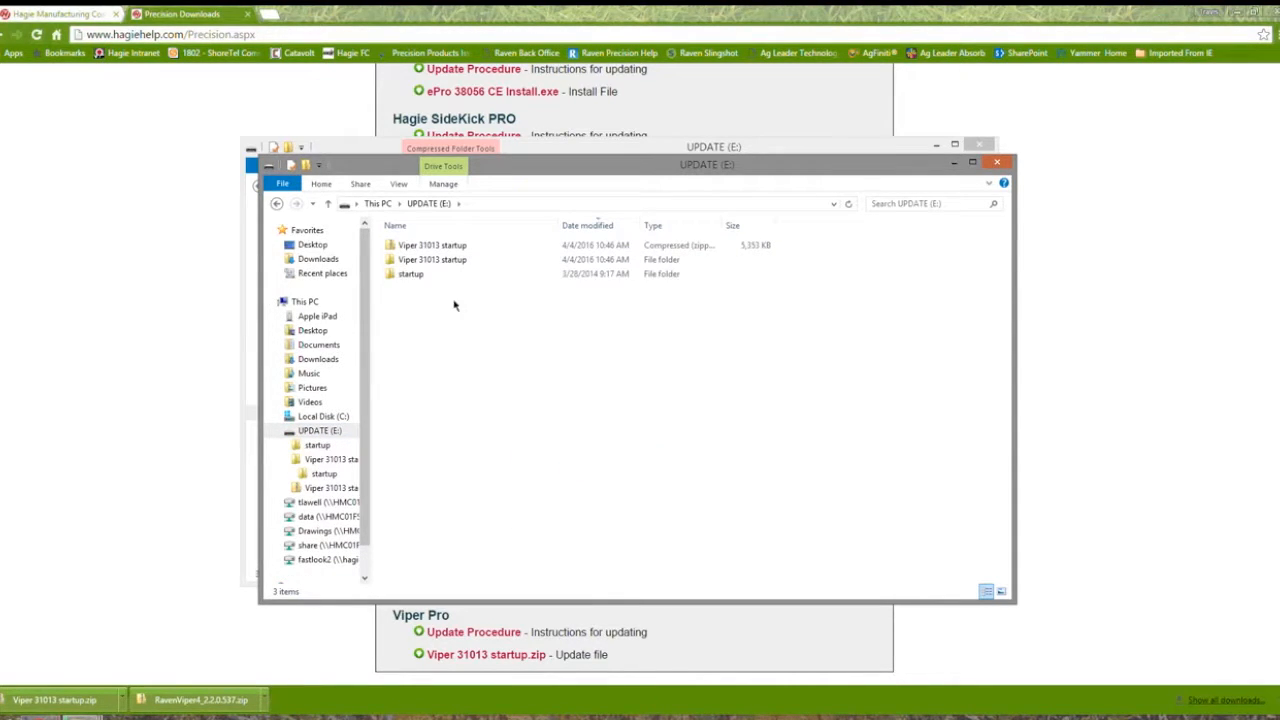
{"action": "left_click", "coordinate": [432, 259]}
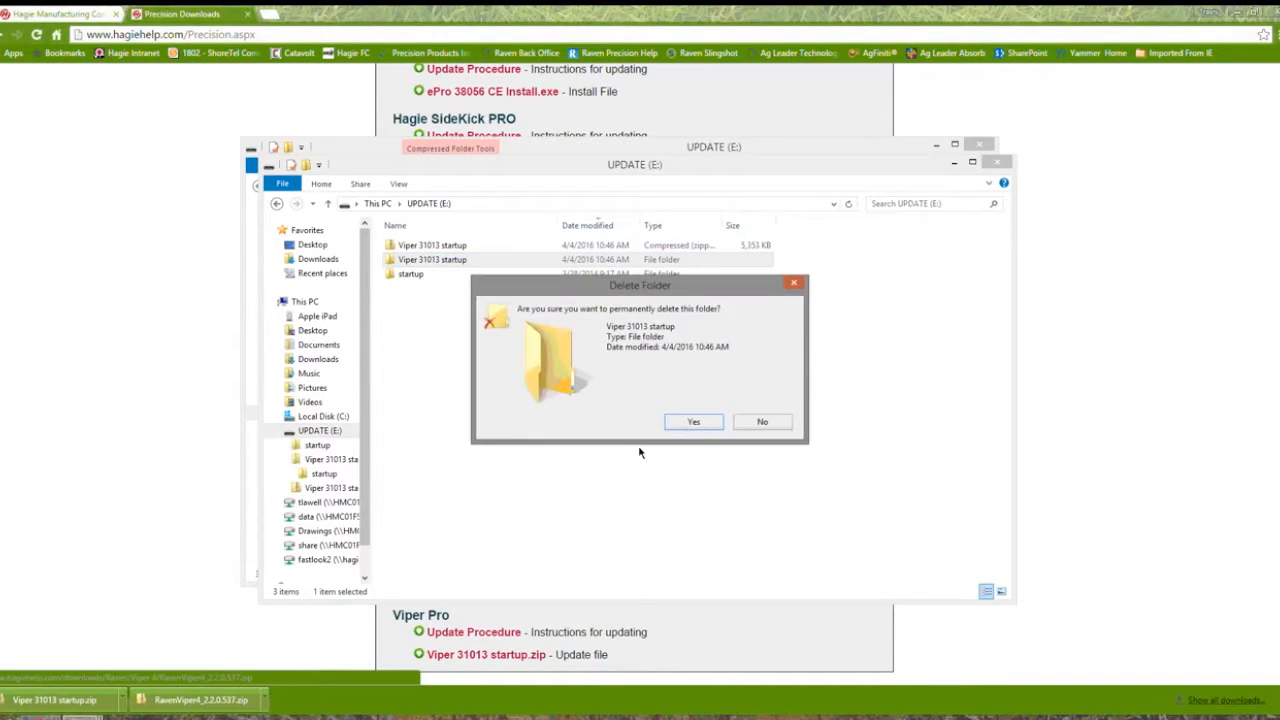
Delete the Viper 31013 startup folder and zip, then open startup to review its 70 items.
{"action": "left_click", "coordinate": [761, 421]}
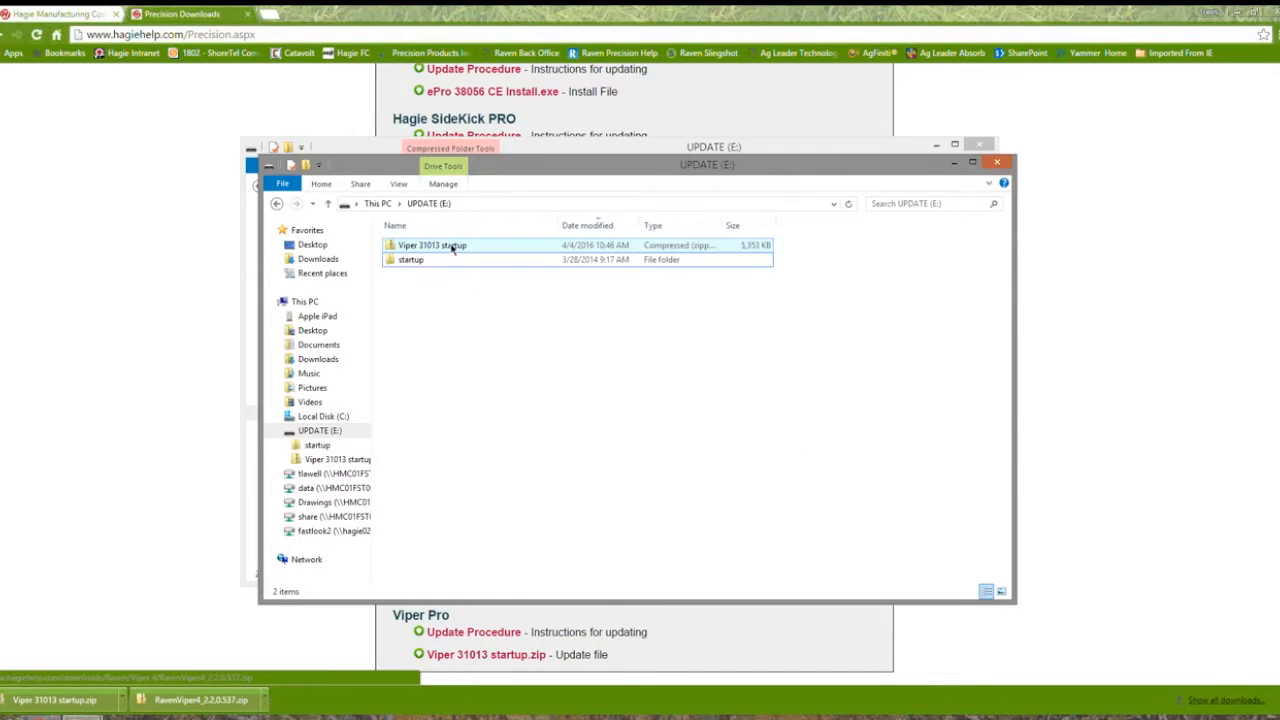
{"action": "right_click", "coordinate": [432, 245]}
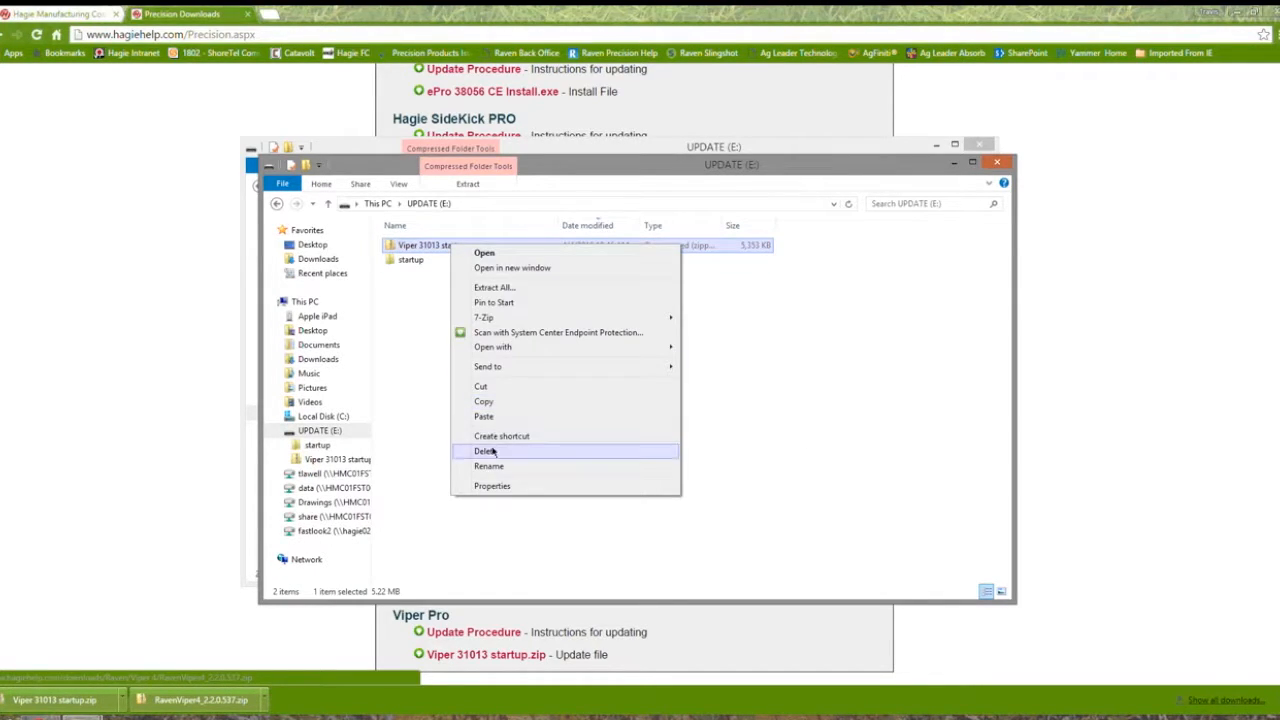
{"action": "left_click", "coordinate": [486, 451]}
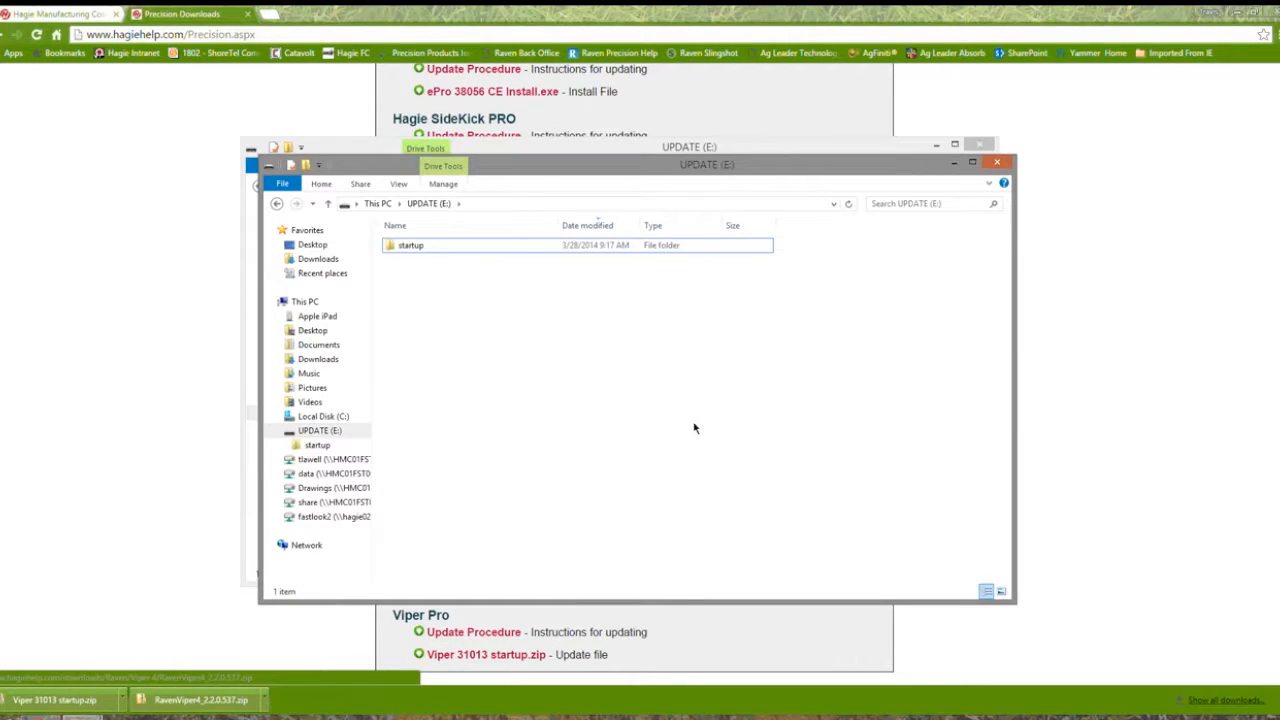
{"action": "mouse_move", "coordinate": [530, 309]}
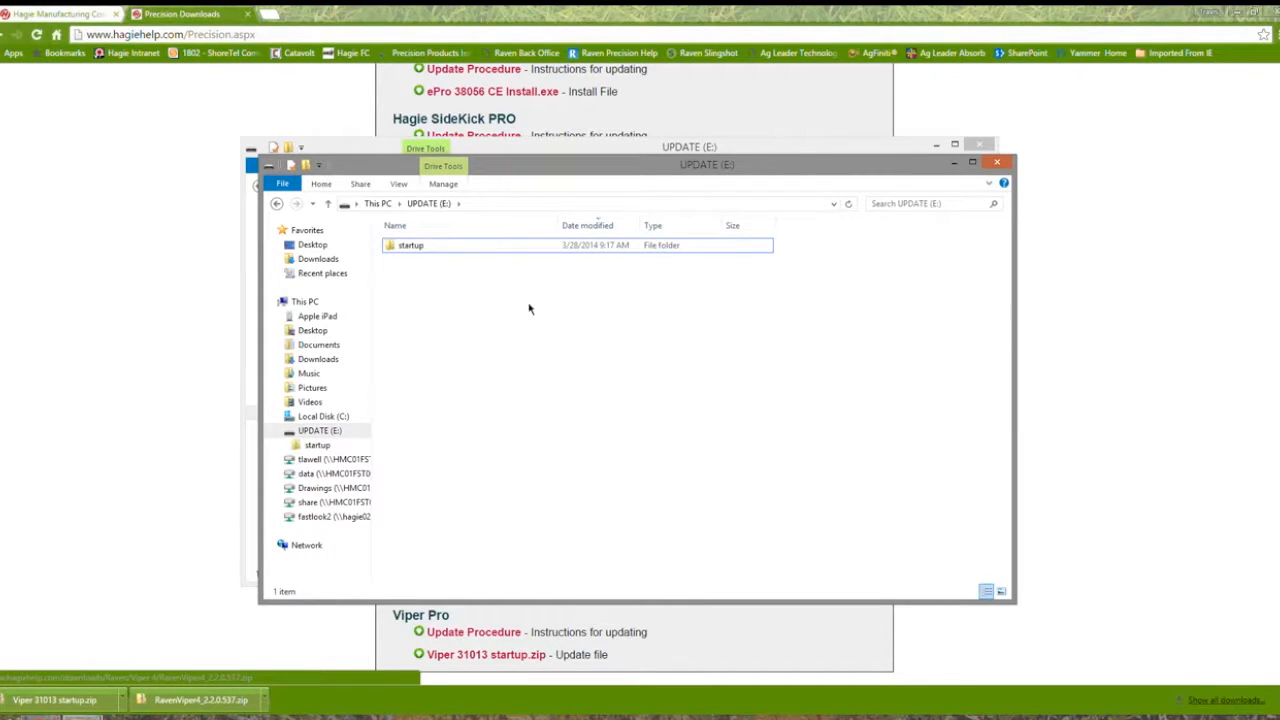
{"action": "double_click", "coordinate": [410, 245]}
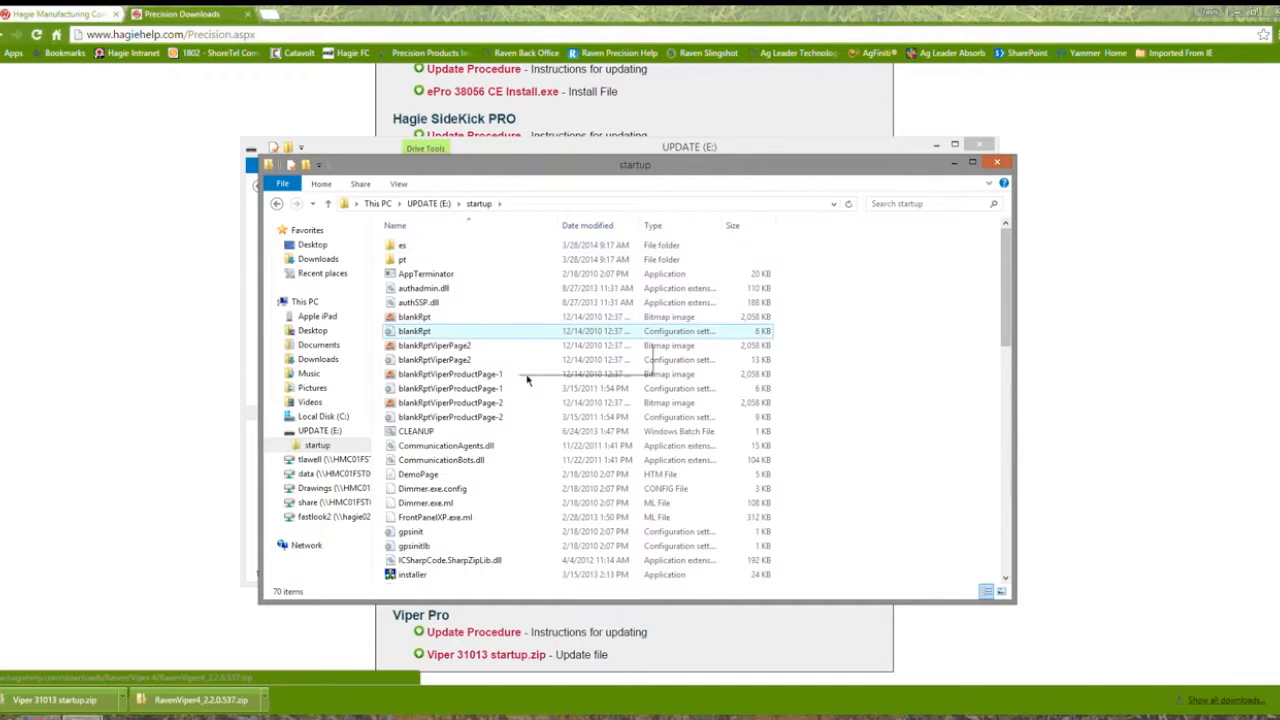
{"action": "scroll", "scroll_direction": "down", "scroll_amount": 3}
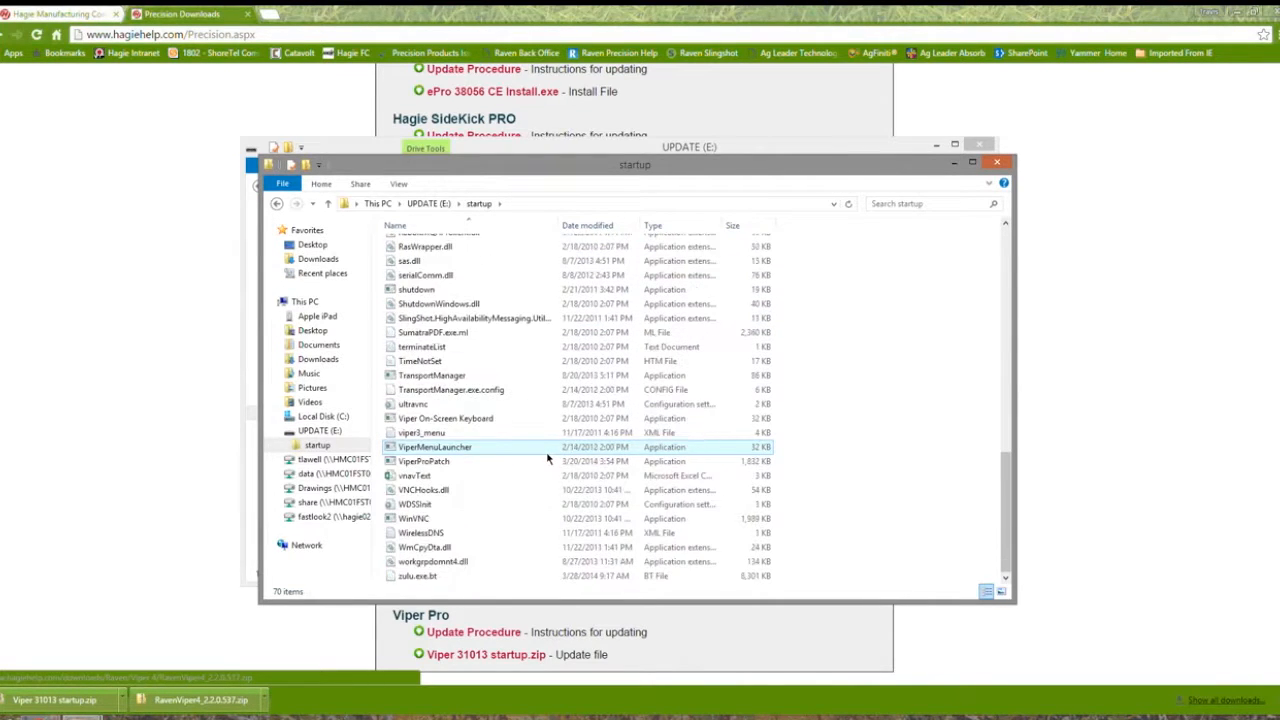